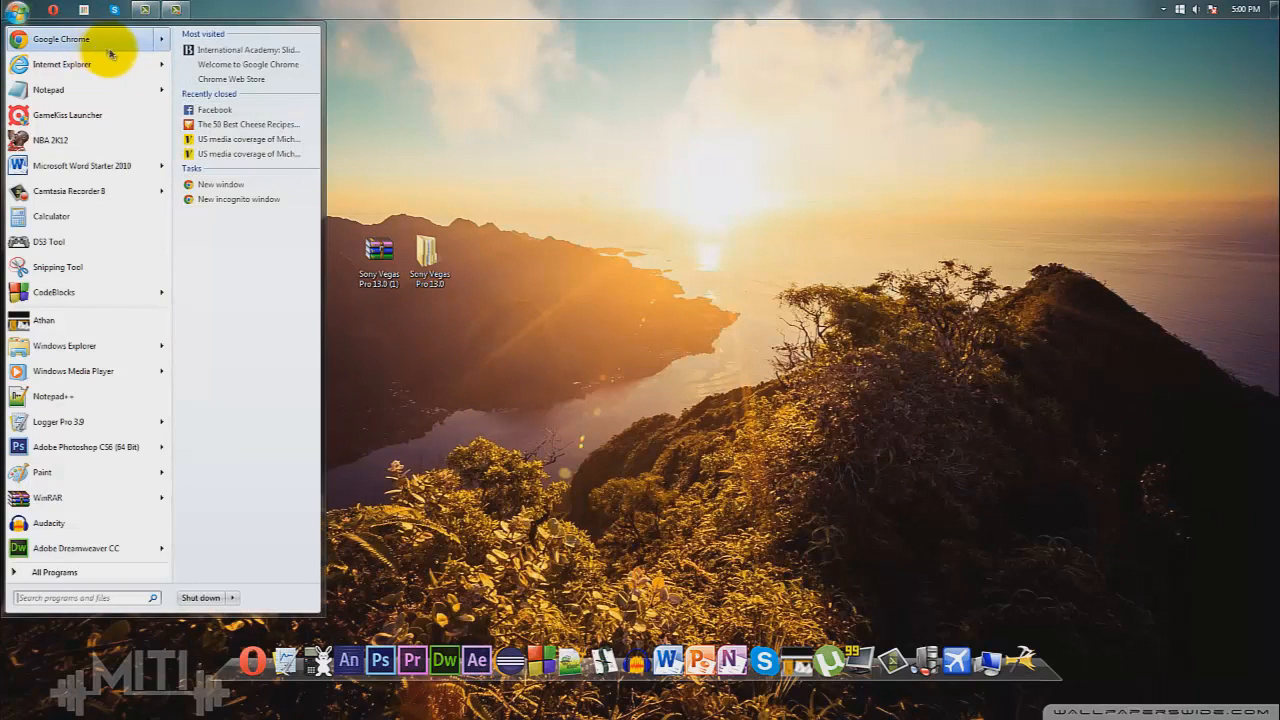
Browse in Explorer to the Sony Vegas Pro 13.0 build 290 (64 bit) folder.
{"action": "left_click", "coordinate": [60, 39]}
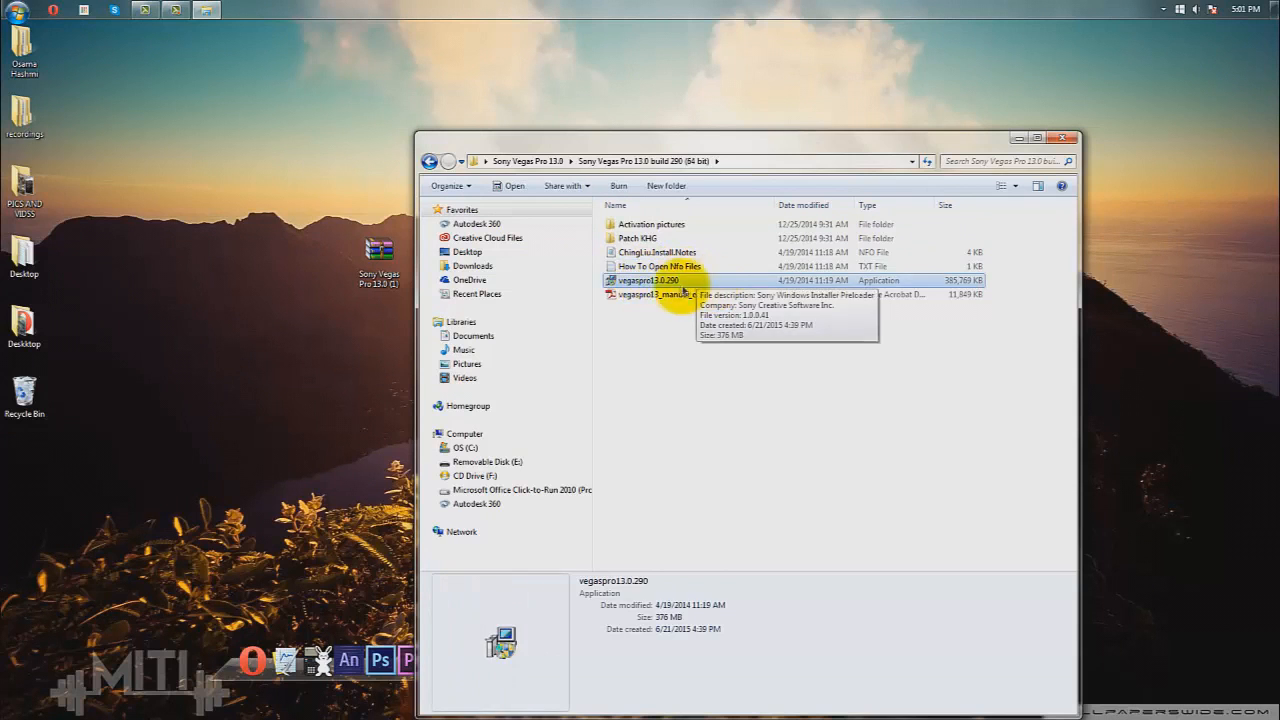
Launch the vegaspro13.0.290 installer to start the Vegas Pro 13.0 wizard.
{"action": "double_click", "coordinate": [648, 280]}
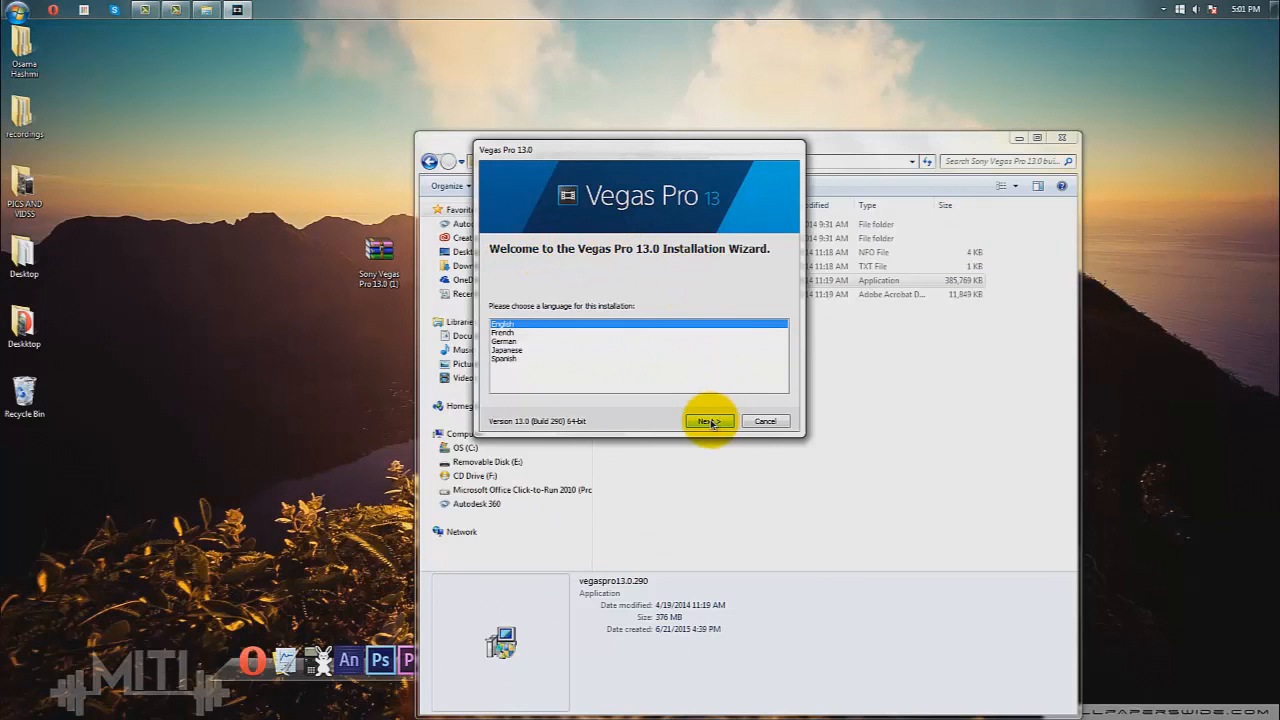
Continue with English as the language and move past the license agreement page.
{"action": "left_click", "coordinate": [708, 420]}
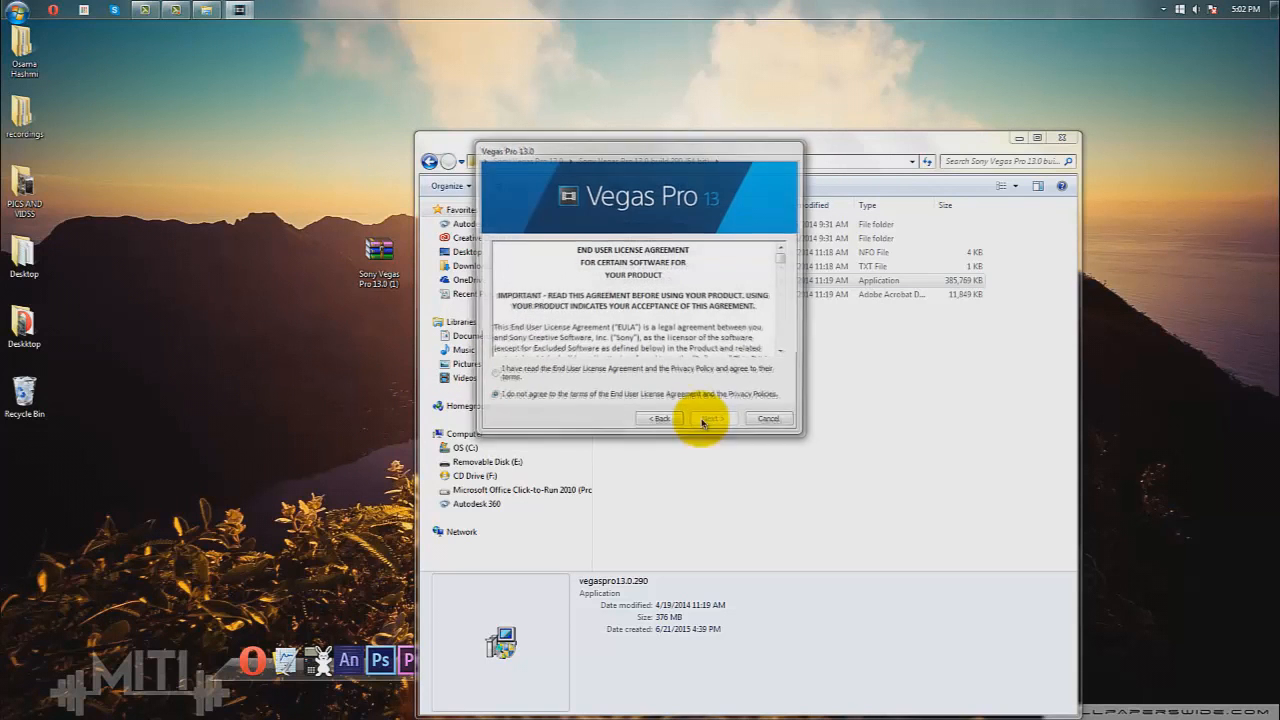
{"action": "left_click", "coordinate": [710, 418]}
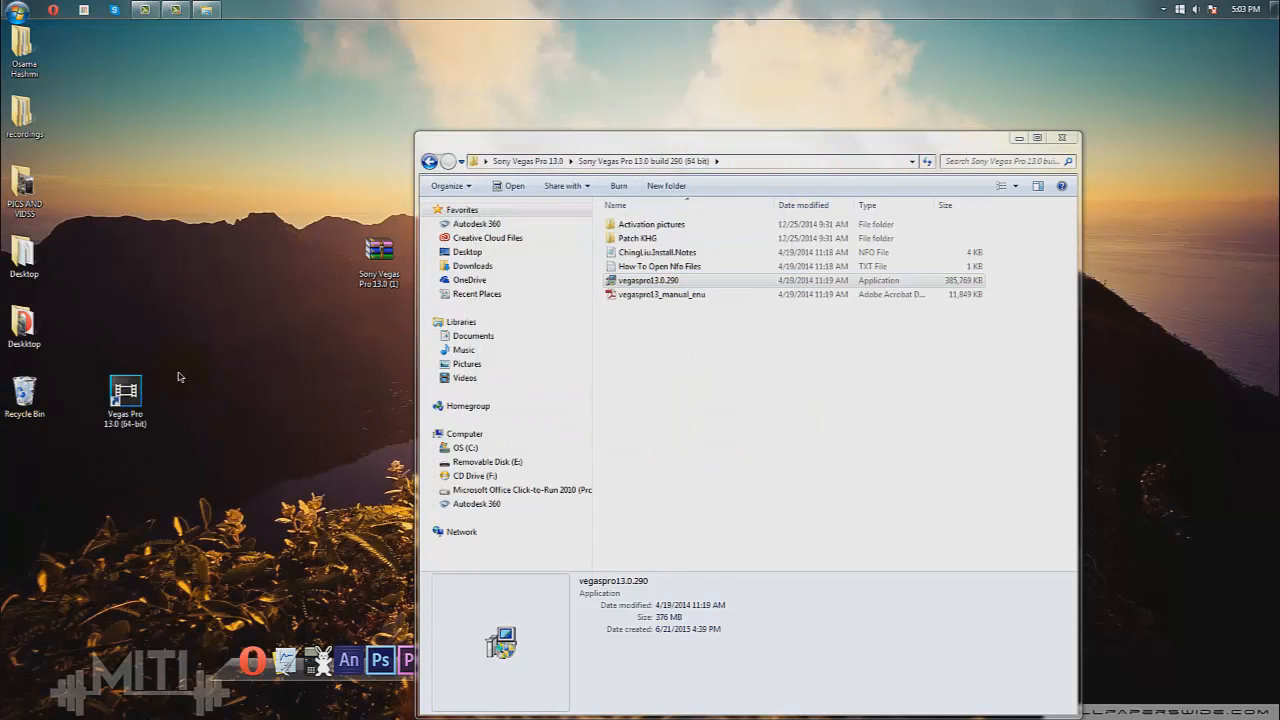